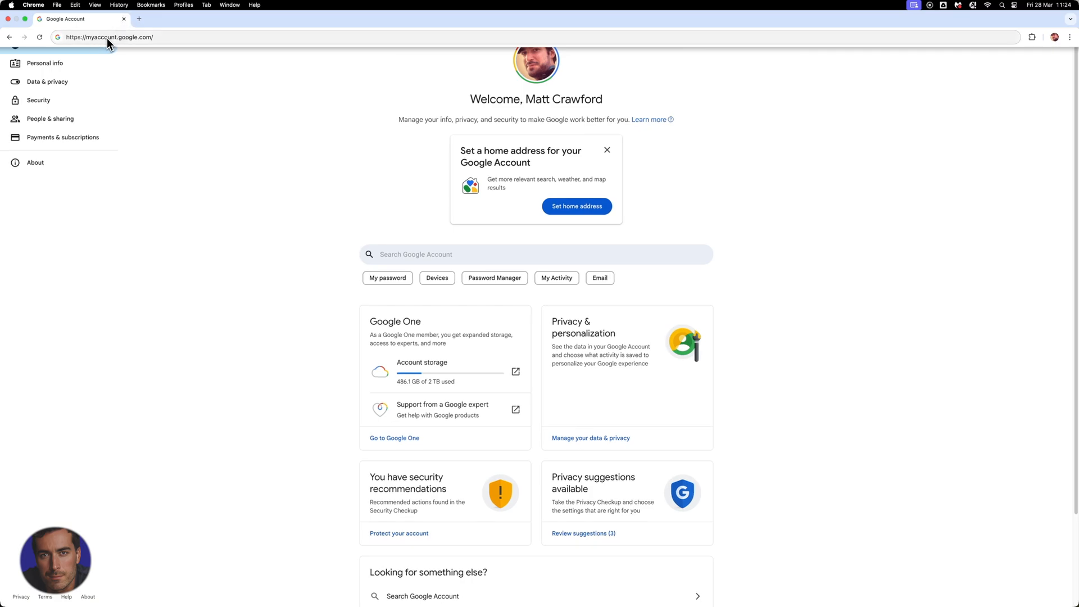
mouse_move(116, 44)
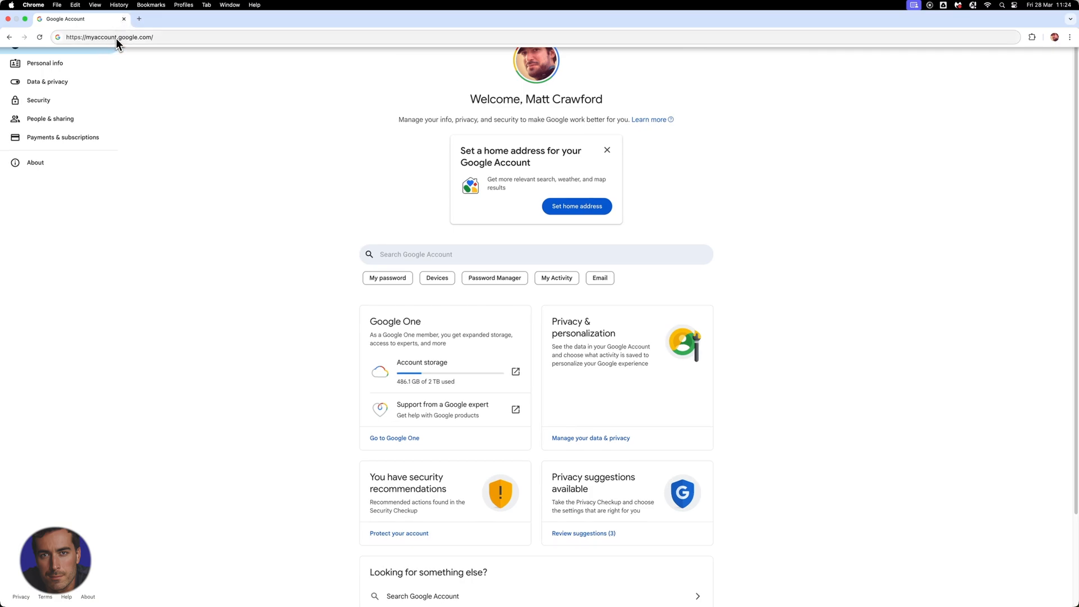
mouse_move(117, 44)
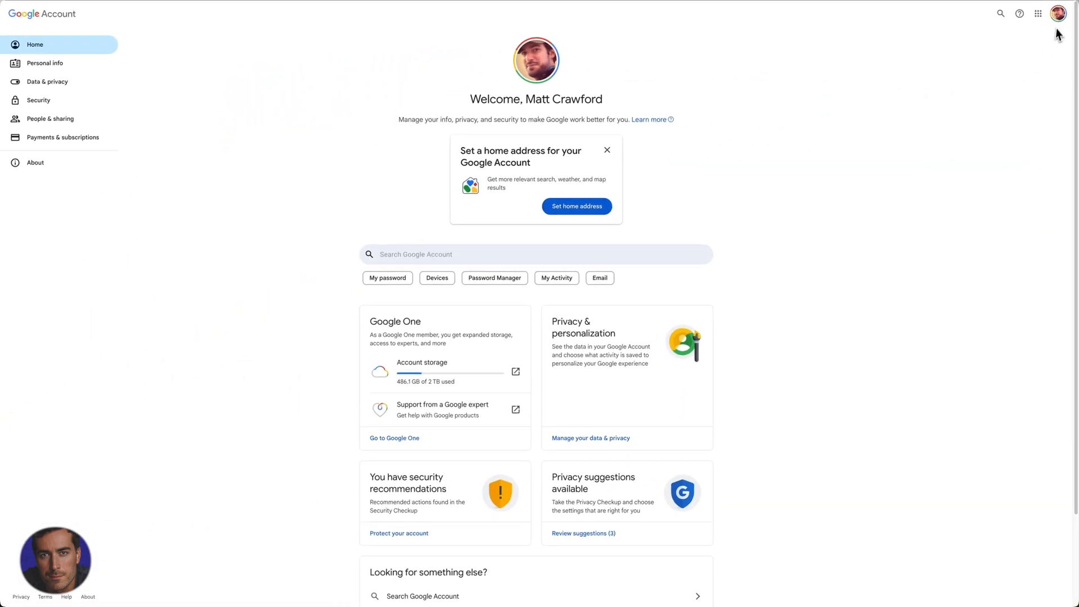
Return to the Google Account home page via the account panel.
left_click(1057, 12)
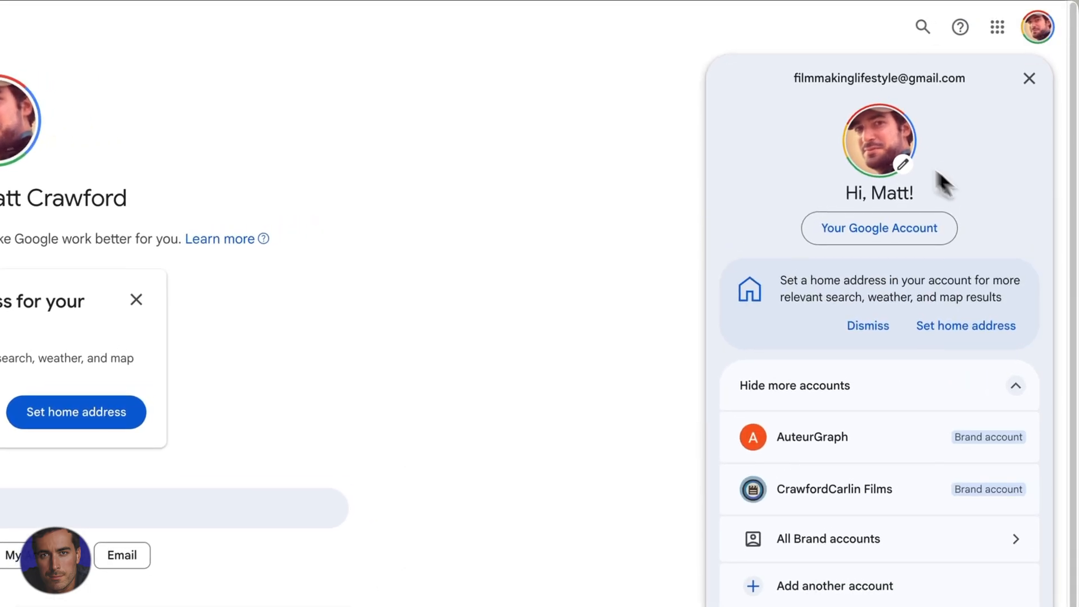
left_click(1029, 79)
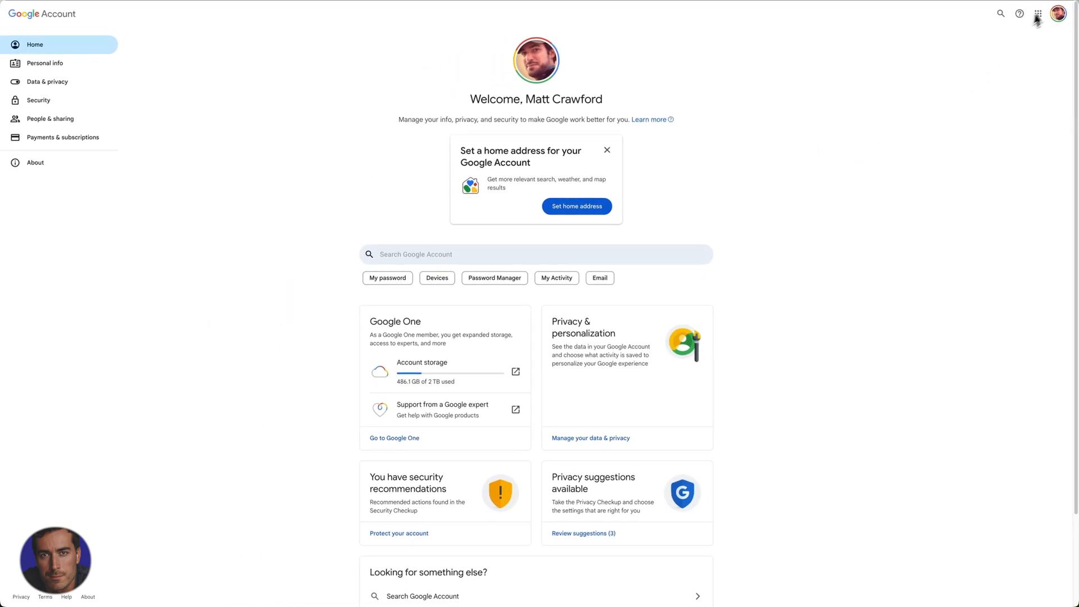
left_click(1057, 12)
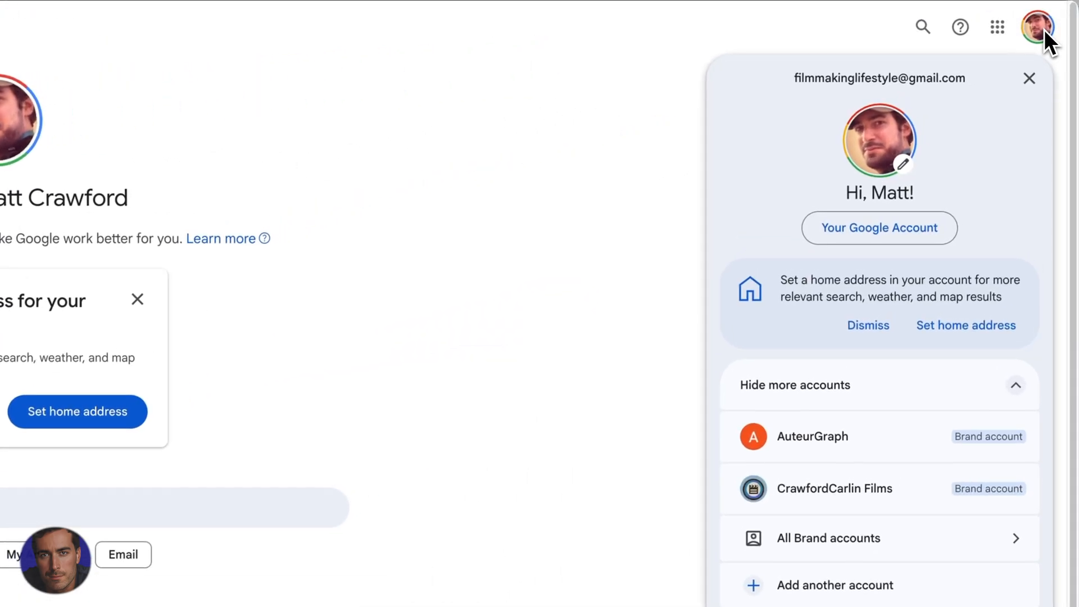
mouse_move(878, 228)
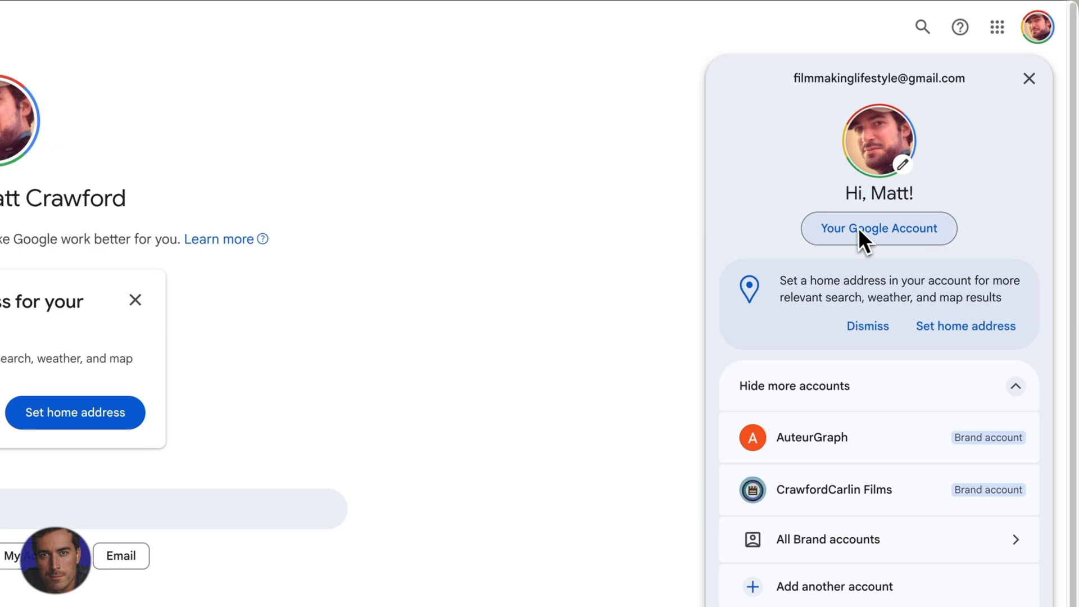
mouse_move(925, 248)
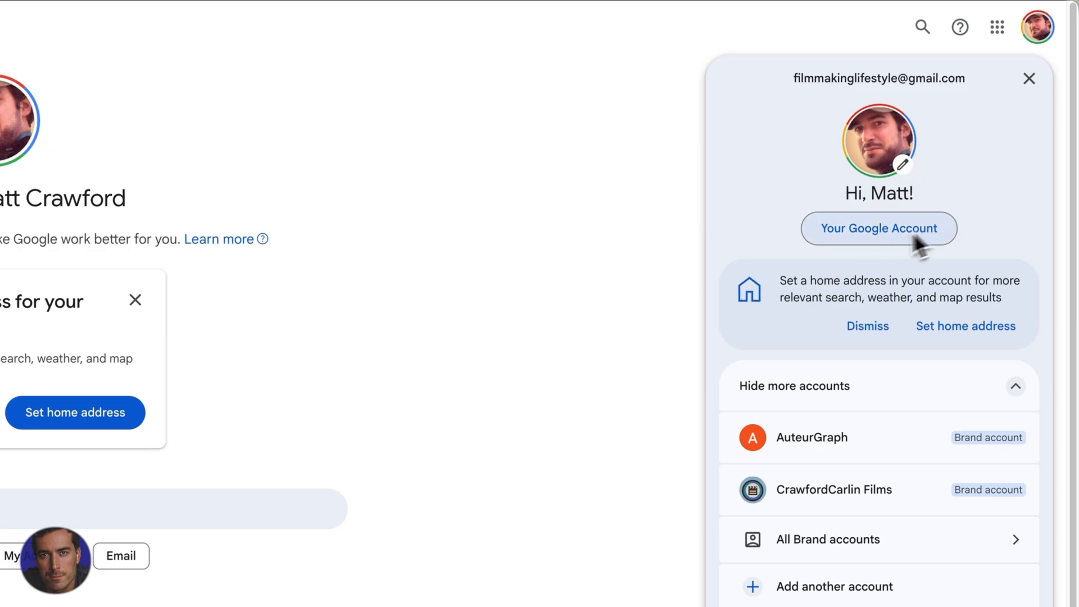
left_click(878, 228)
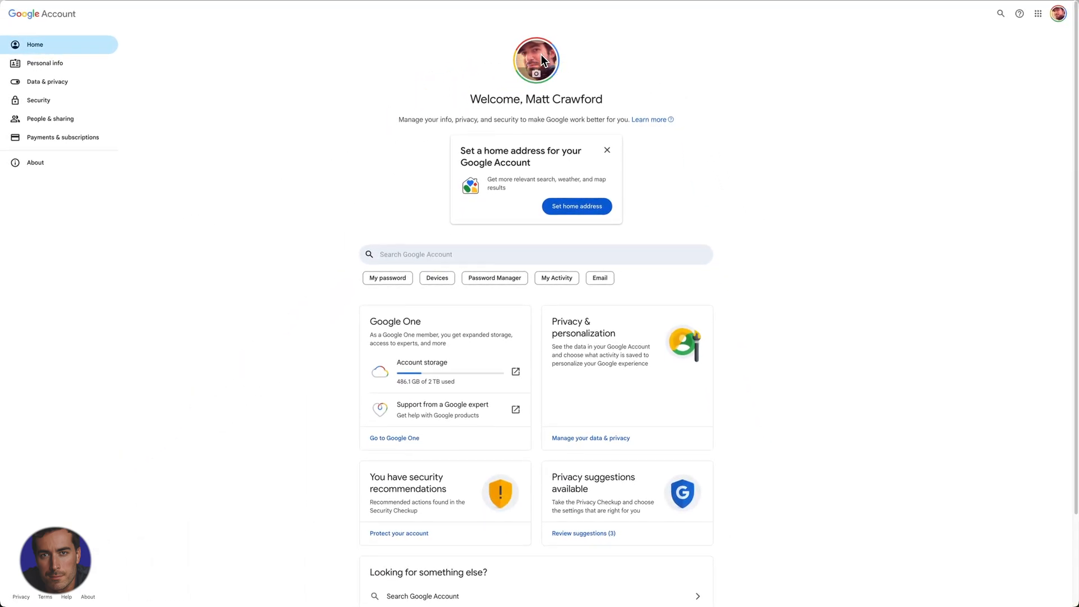
mouse_move(704, 118)
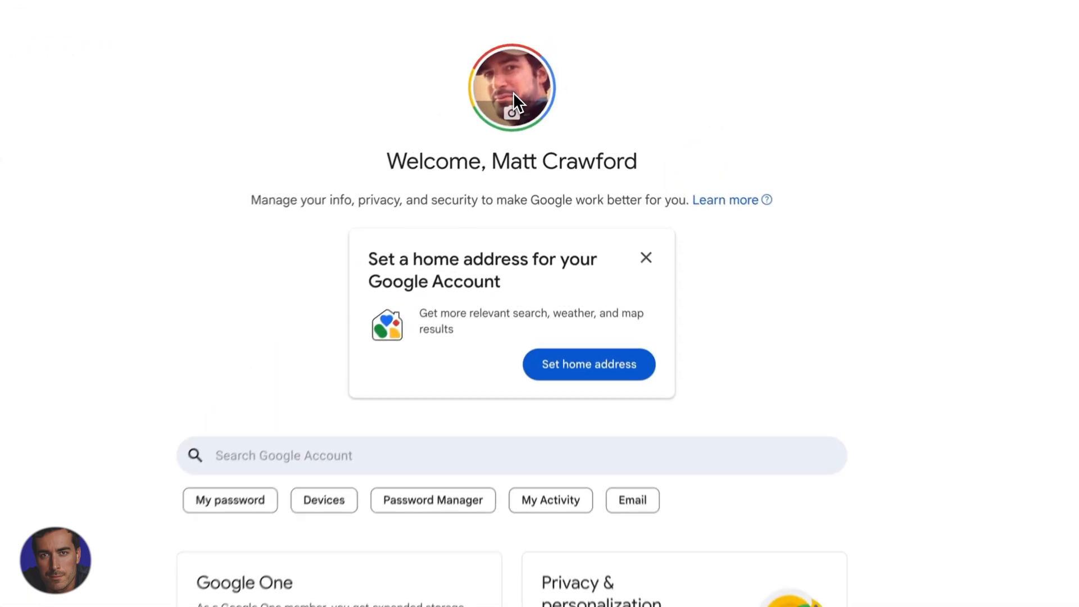
Review the profile picture dialog's Change and Remove options, then close it unchanged.
left_click(512, 87)
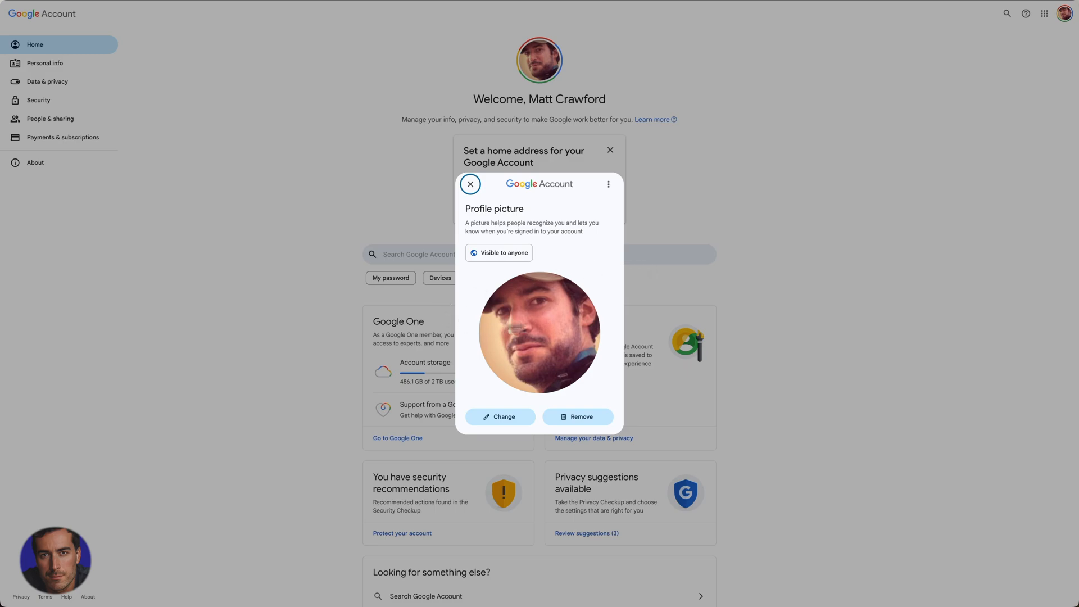
mouse_move(612, 334)
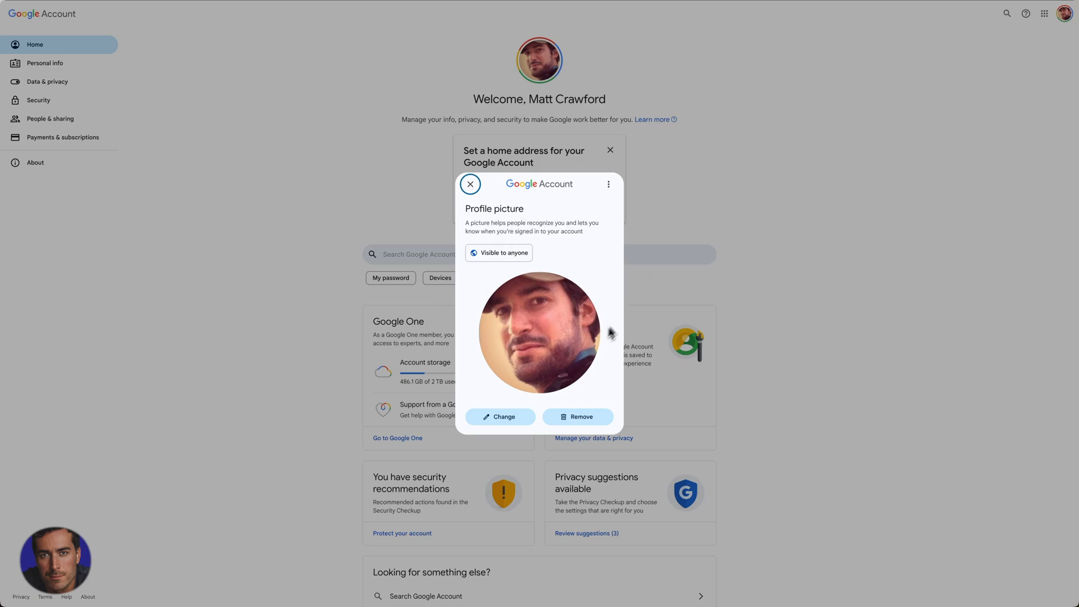
mouse_move(576, 416)
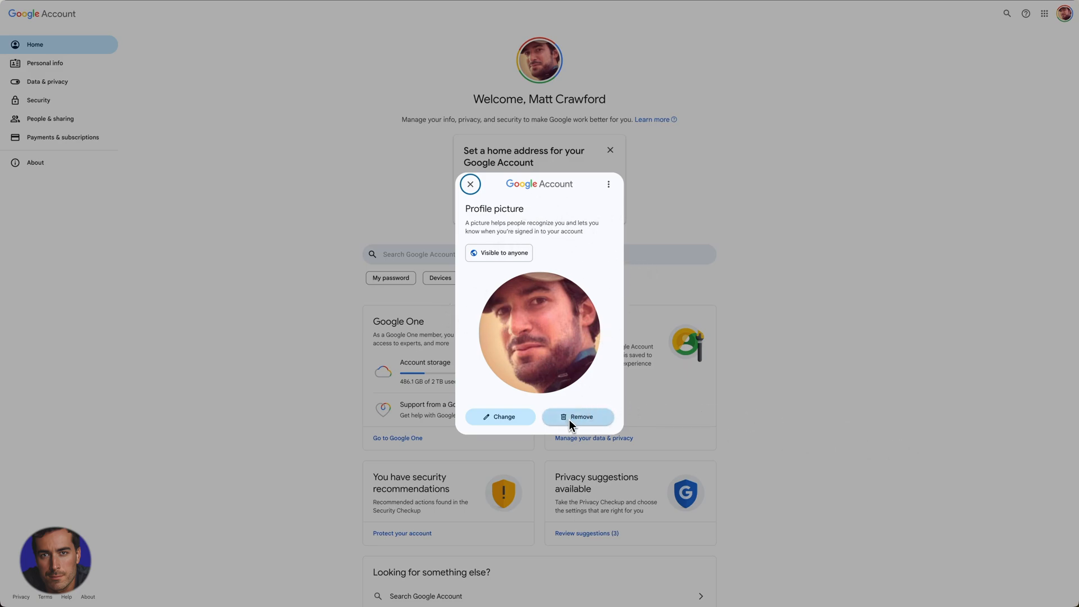
mouse_move(586, 425)
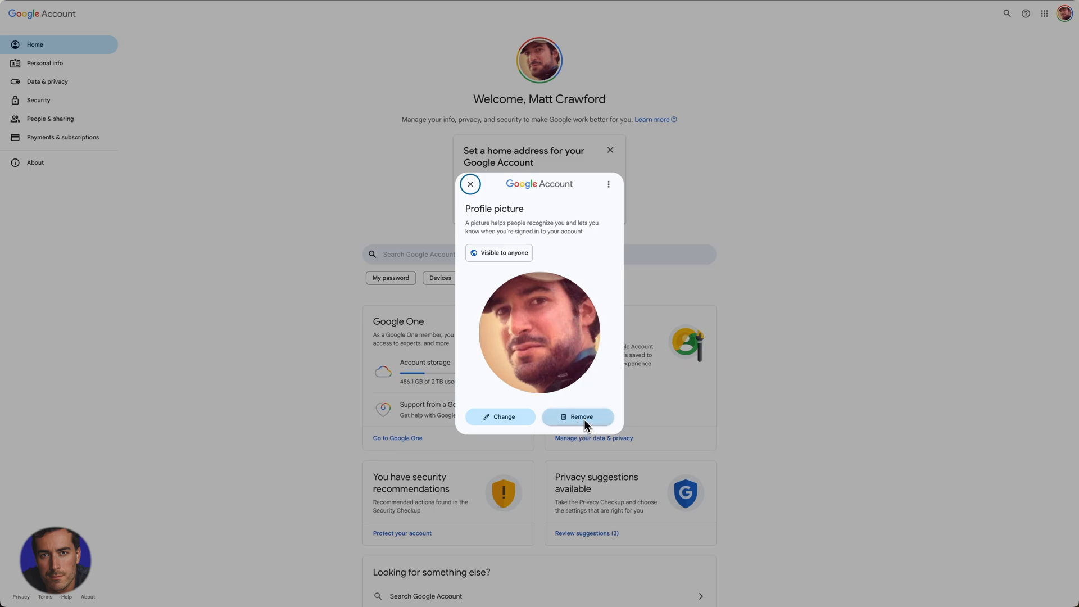
mouse_move(584, 425)
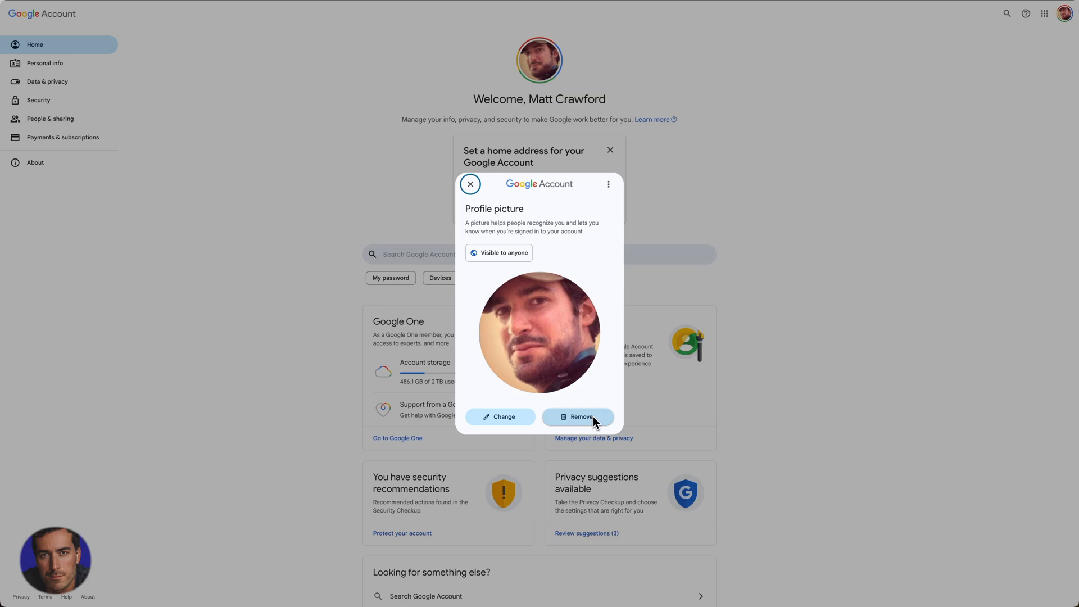
mouse_move(582, 365)
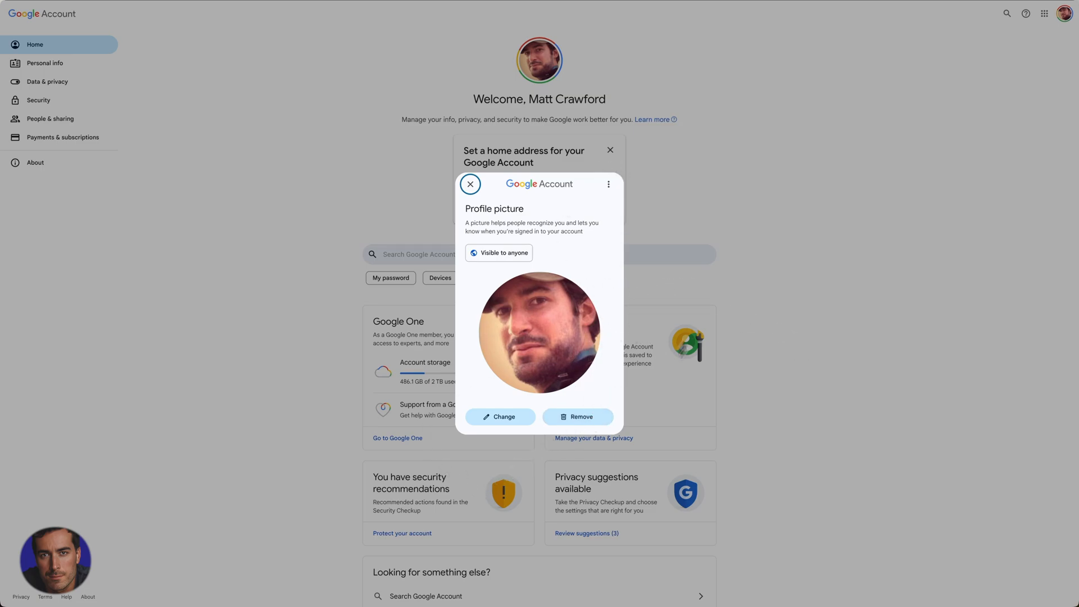
mouse_move(1071, 38)
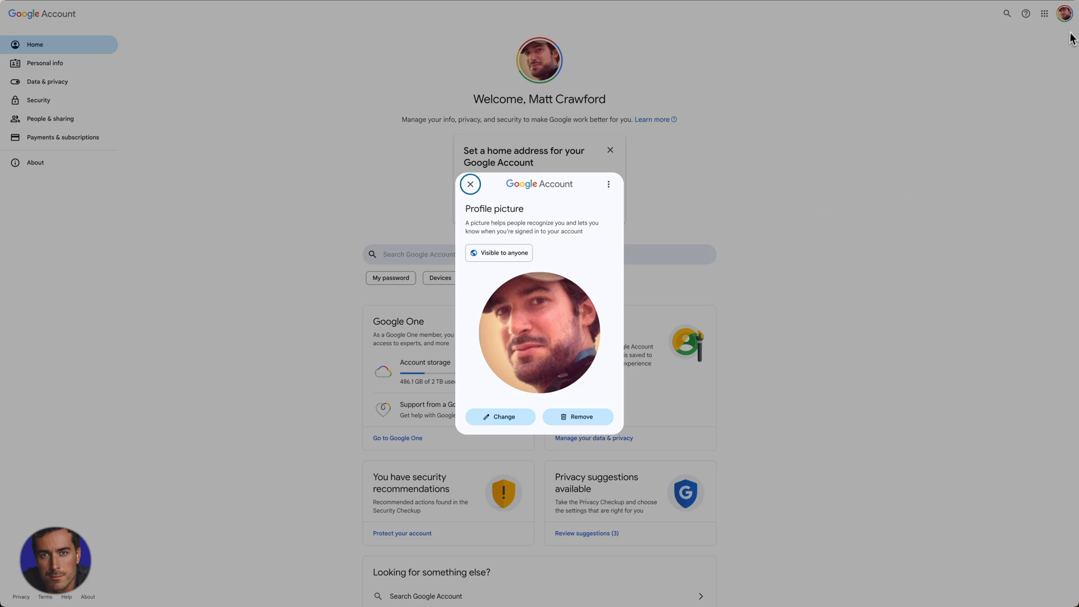
mouse_move(498, 384)
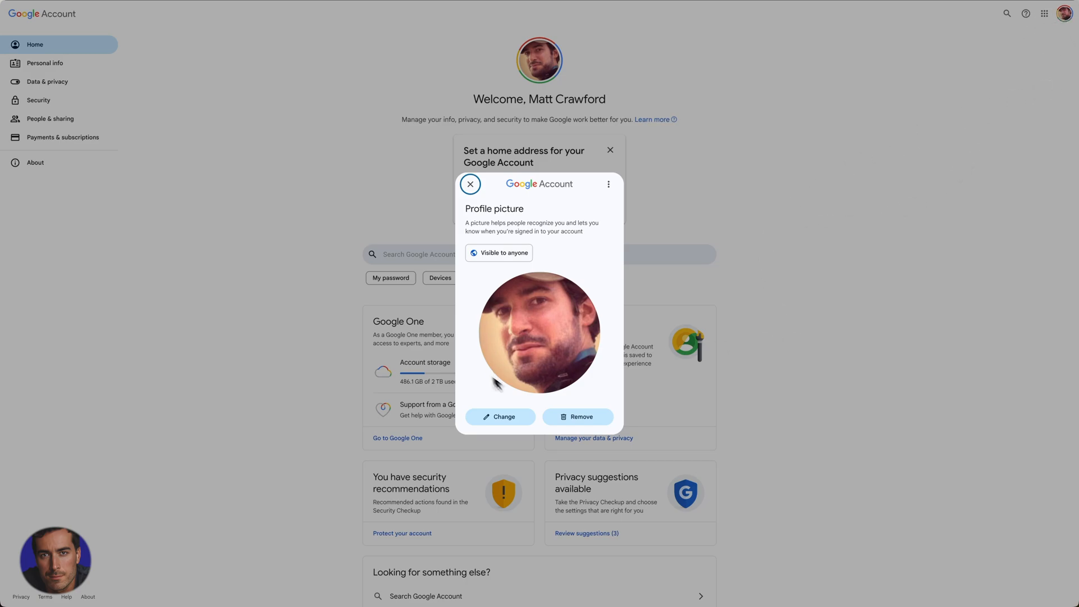
mouse_move(500, 417)
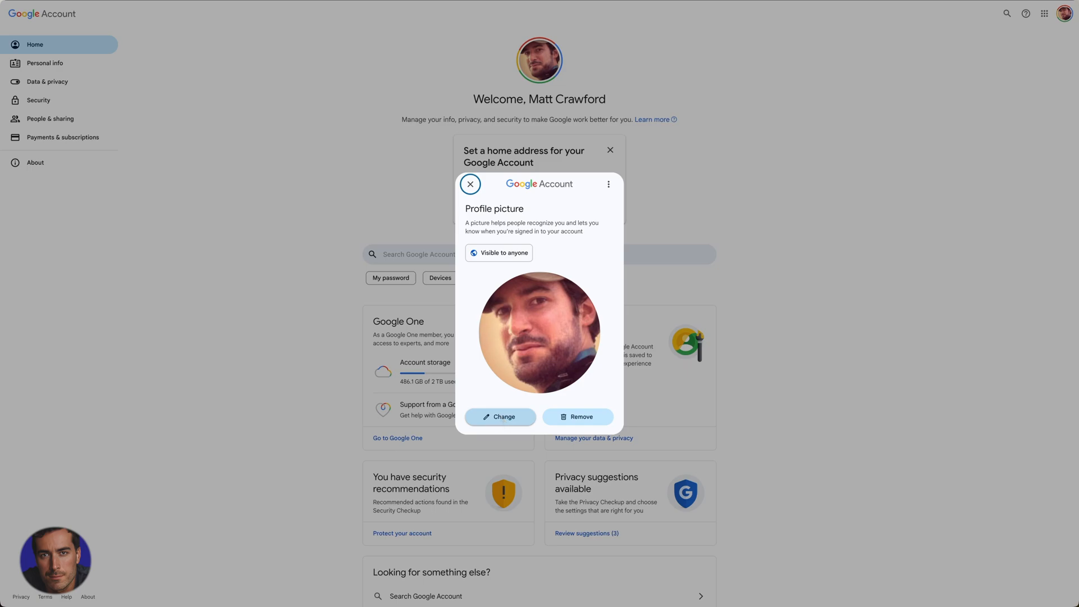
left_click(470, 183)
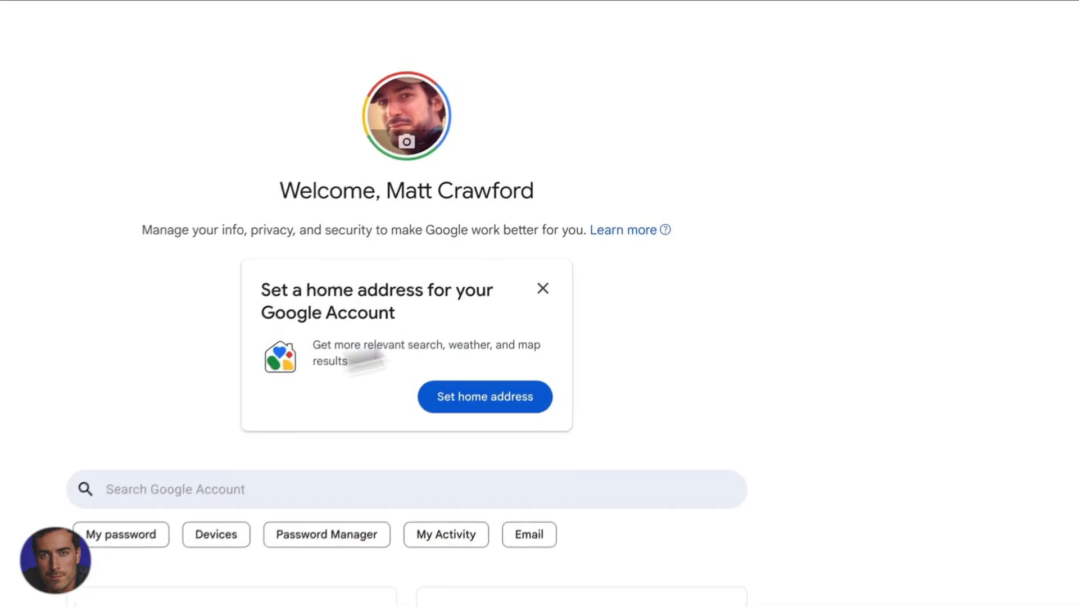